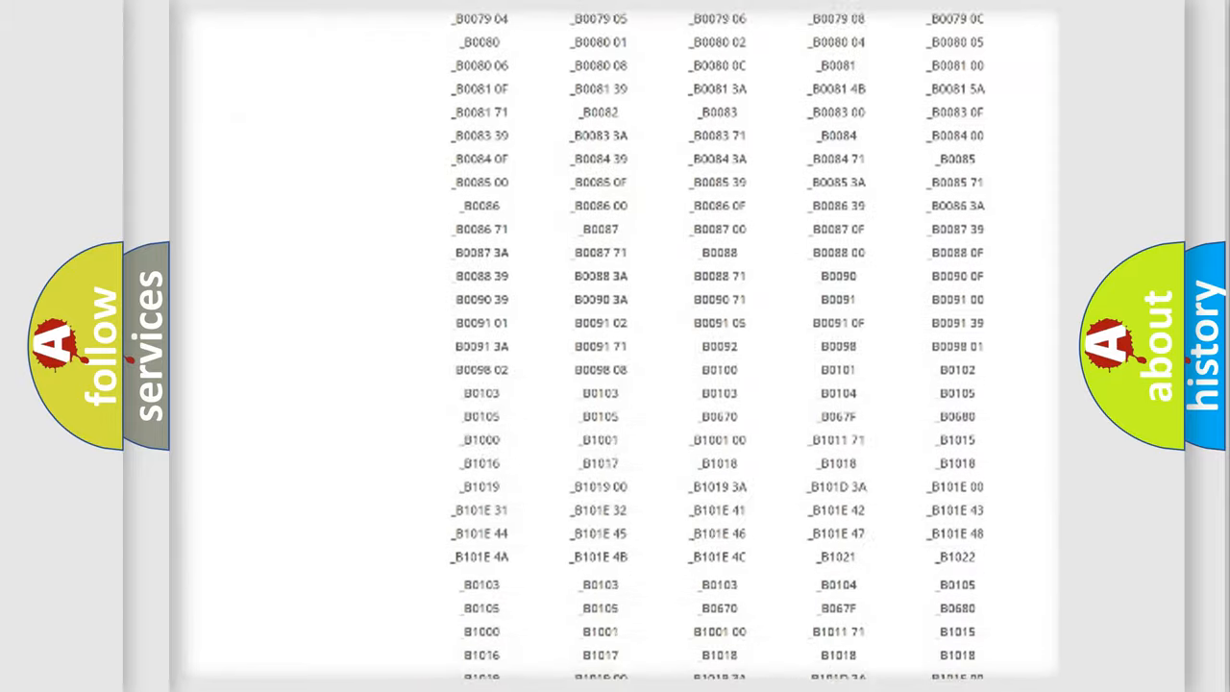
scroll("up", 3)
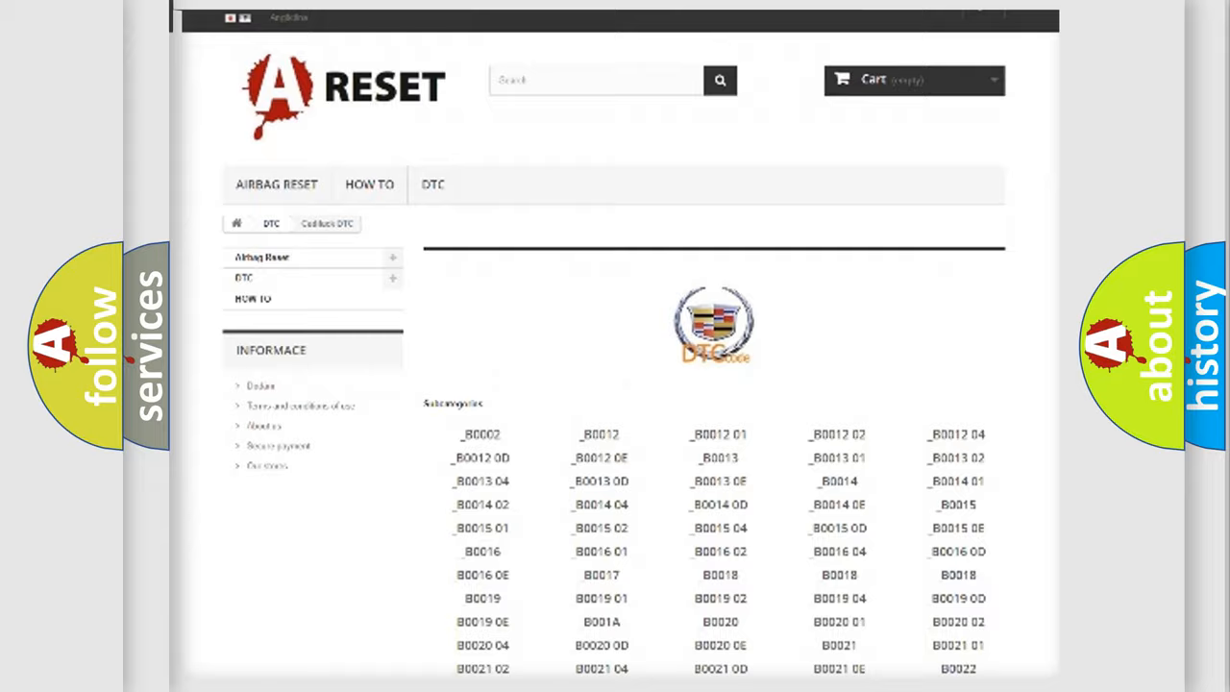